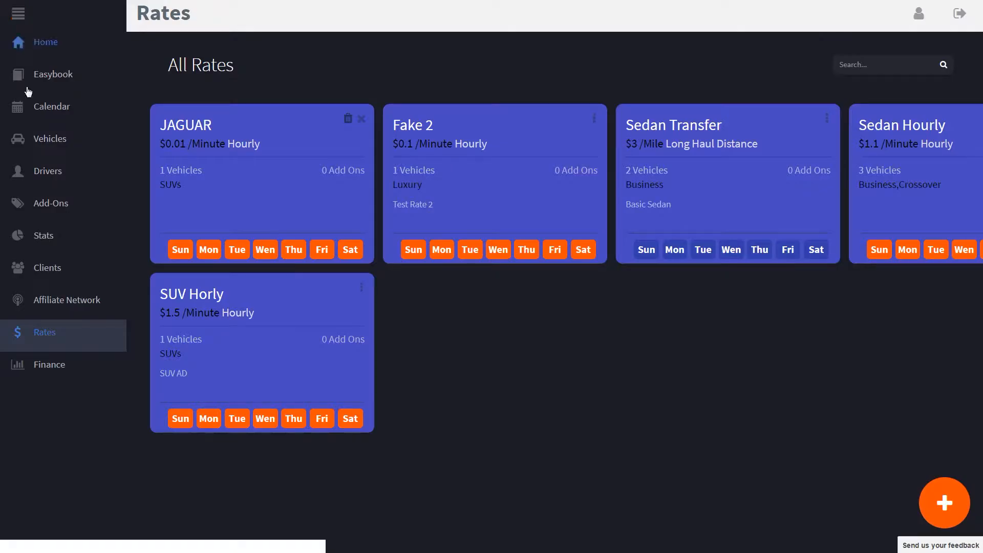
mouse_move(458, 114)
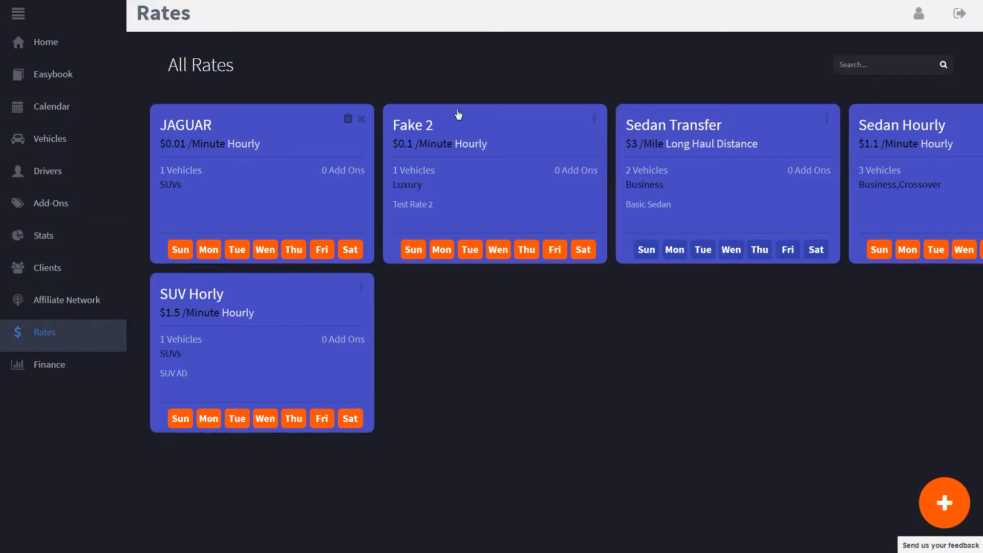
mouse_move(594, 121)
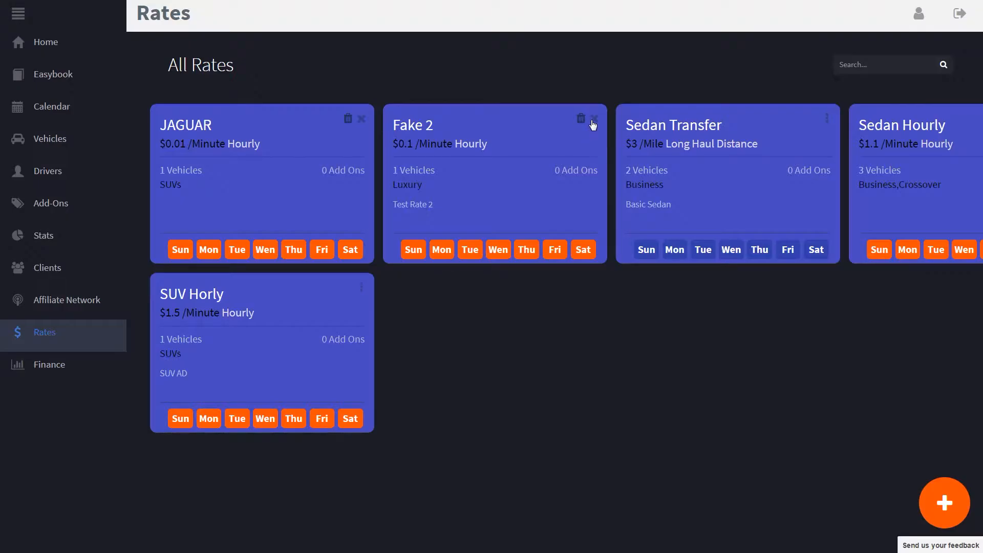
mouse_move(315, 142)
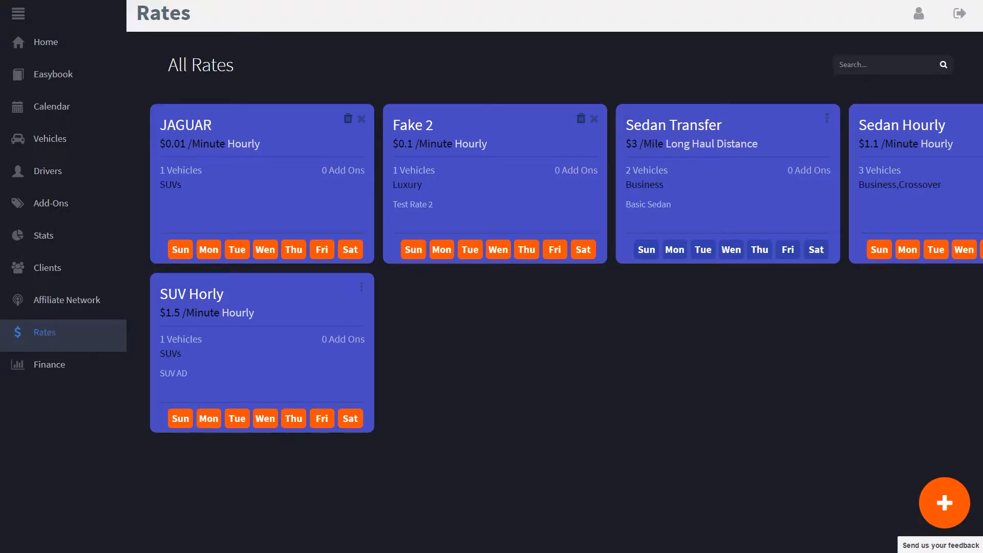
mouse_move(592, 399)
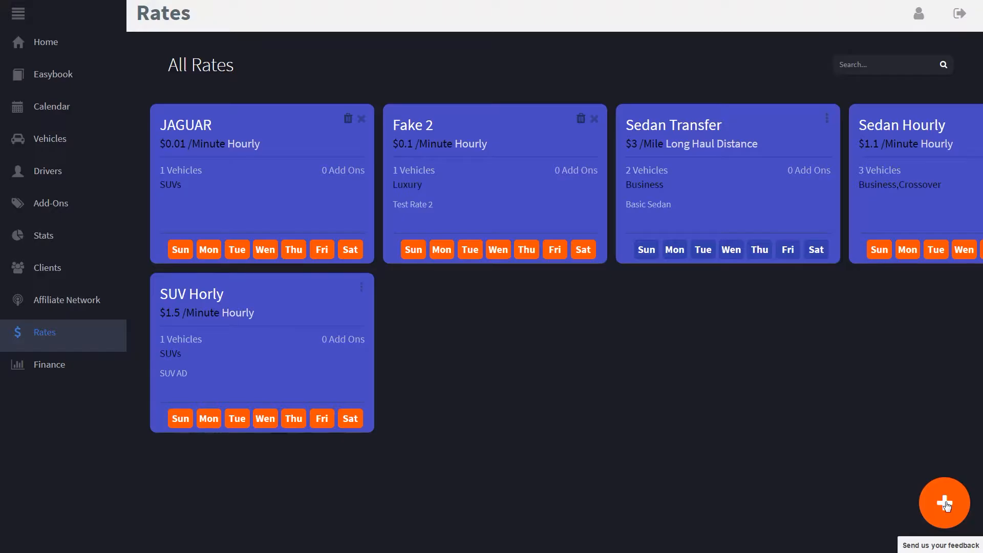
Open a new Add a Rate form defaulting to Long Haul Distance with 5-mile radii
left_click(944, 503)
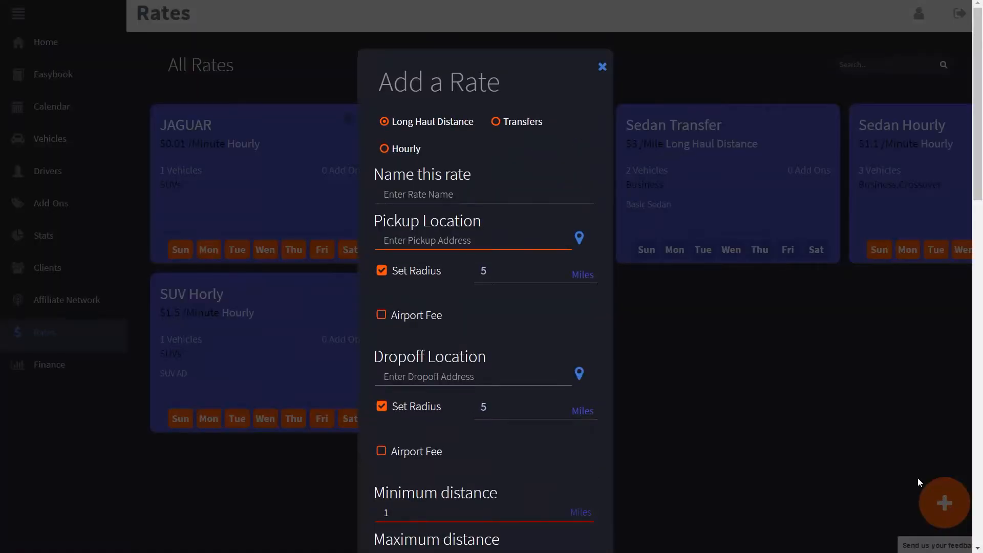
mouse_move(742, 403)
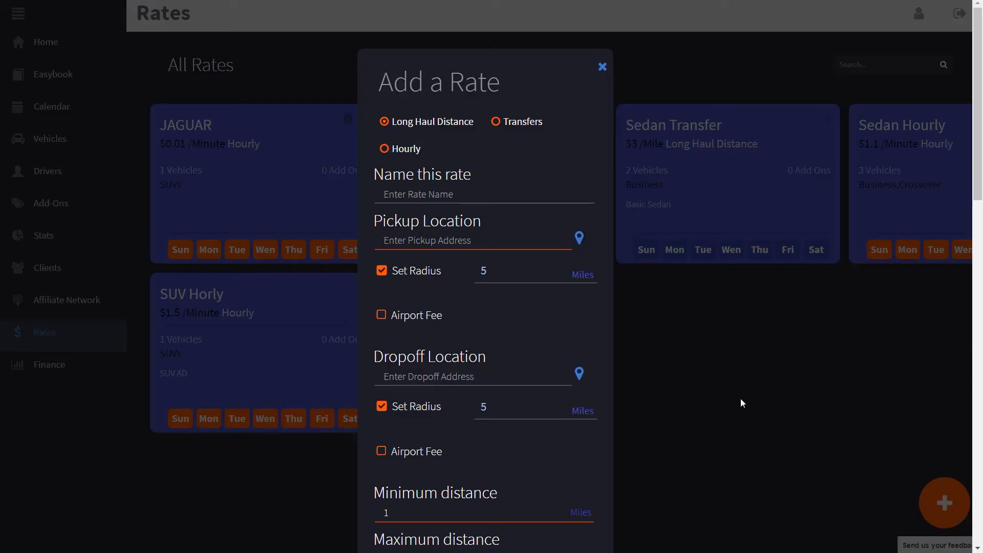
mouse_move(805, 548)
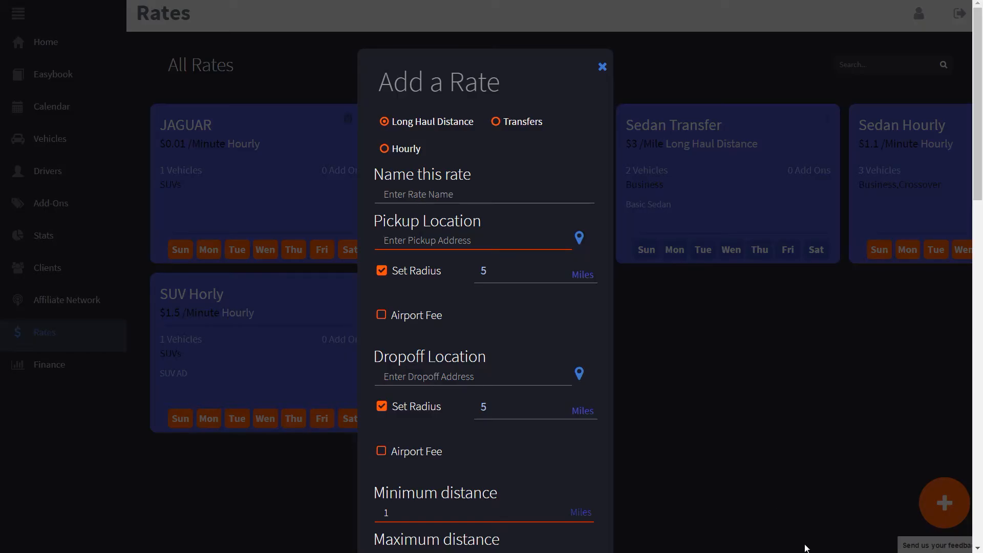